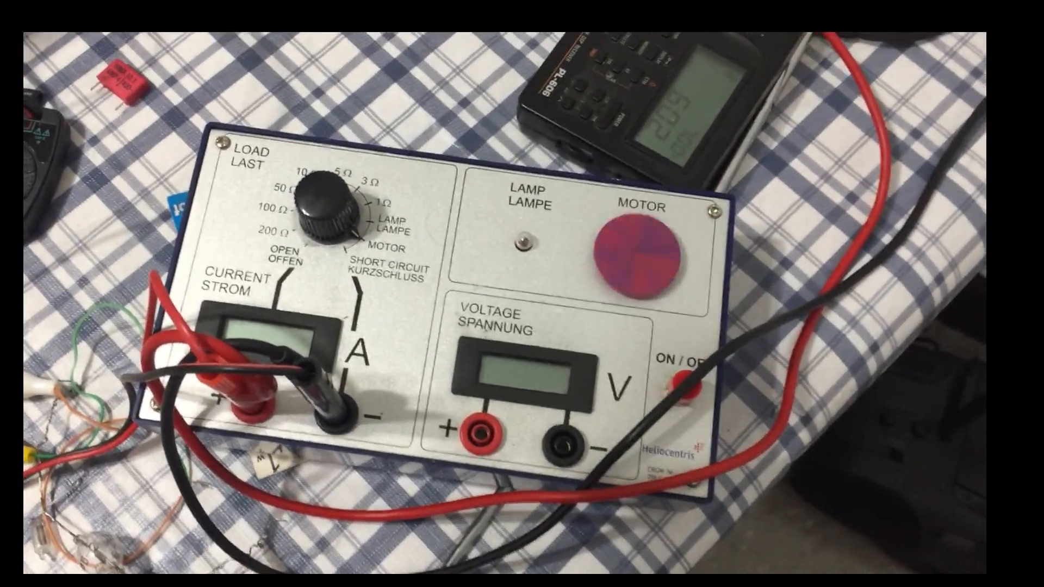
mouse_move(522, 293)
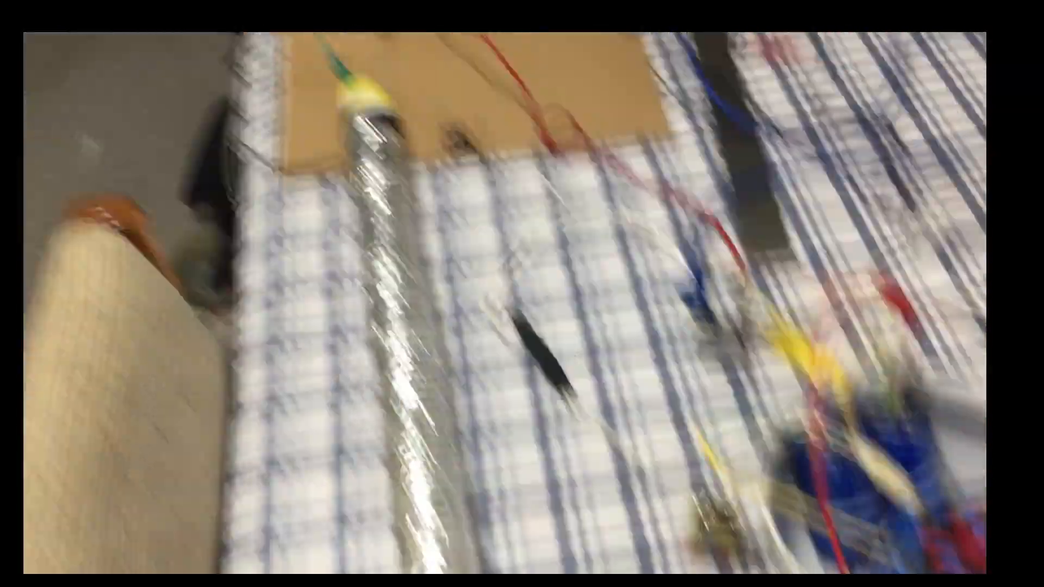